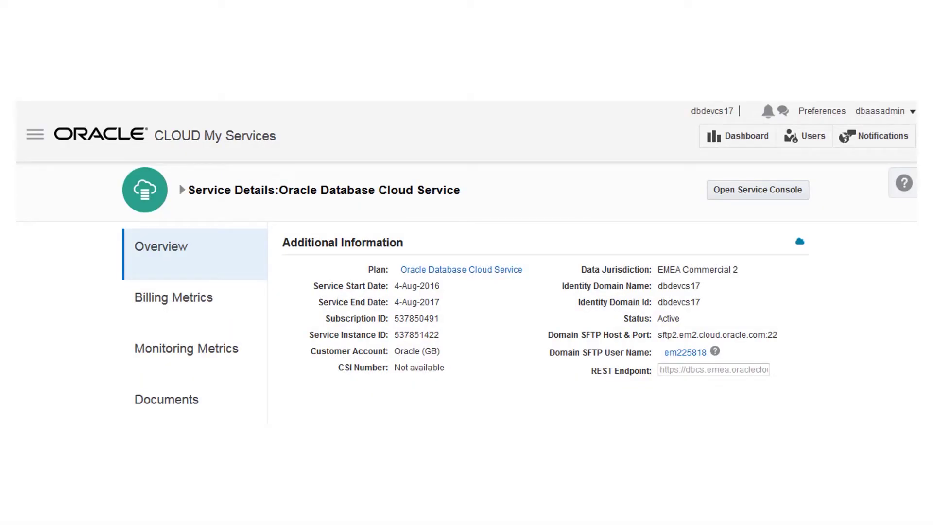
# Step: Open the Oracle Database Cloud Service console from the Service Details page
pyautogui.click(758, 190)
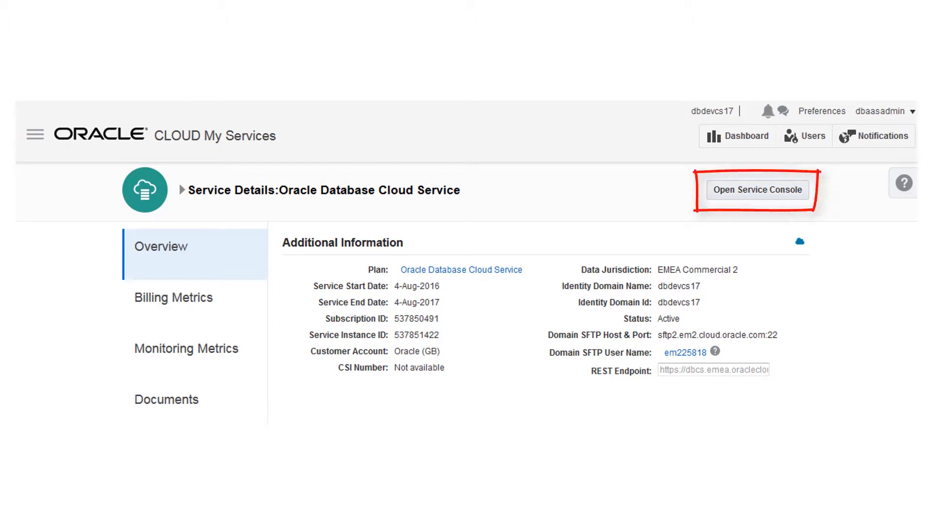
pyautogui.click(758, 190)
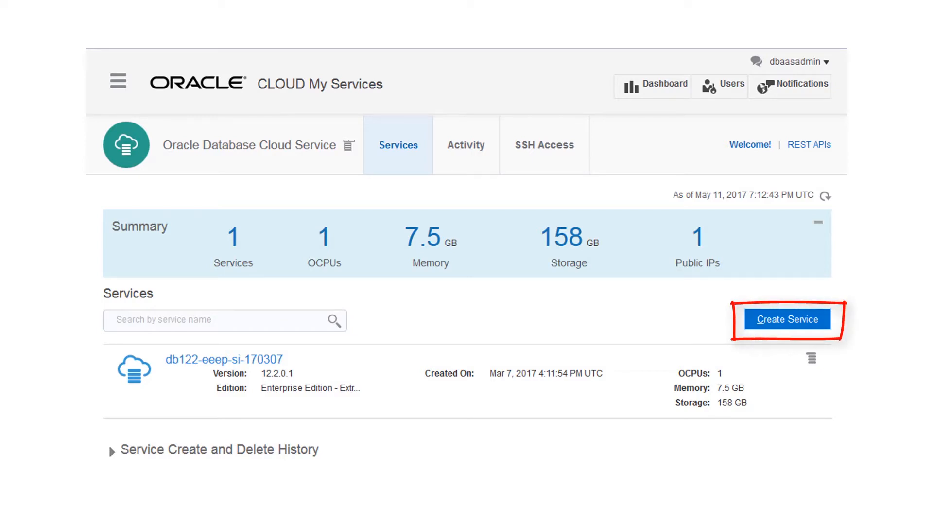
# Step: Begin creating a new database service from the Database Cloud Service console
pyautogui.click(787, 319)
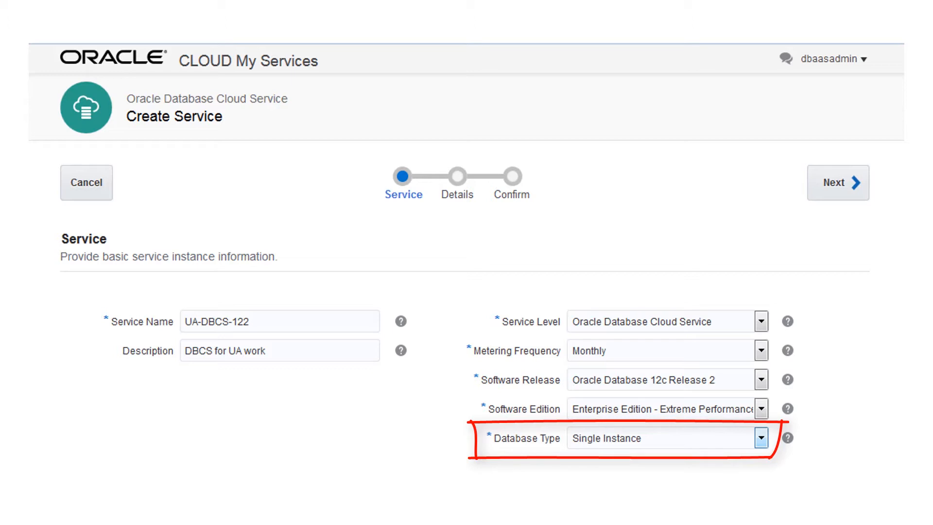
# Step: Advance the creation wizard to the database details step
pyautogui.click(837, 183)
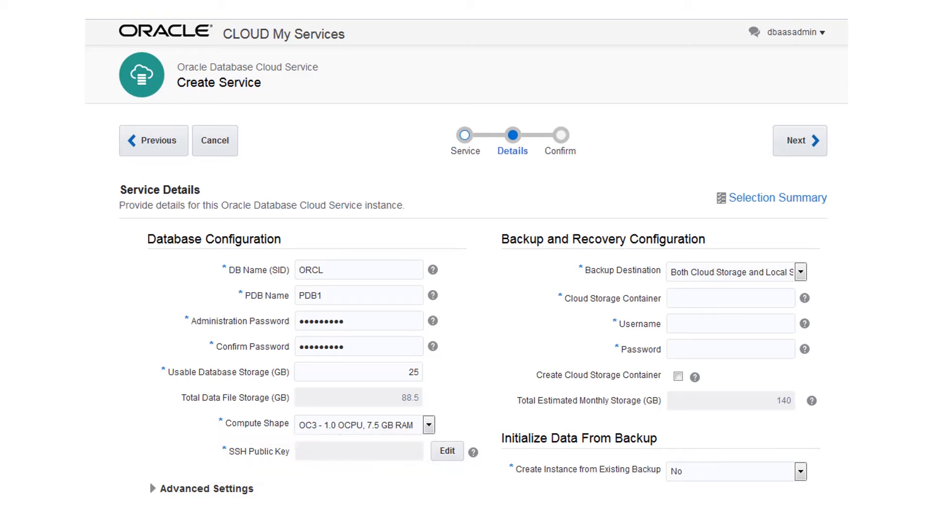
# Step: Generate a new SSH key pair for the service and download it
pyautogui.click(446, 450)
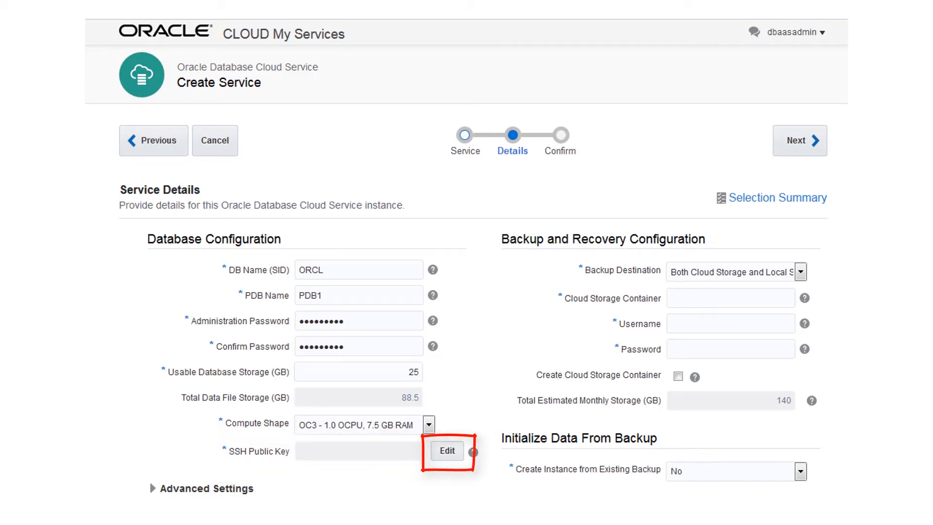
pyautogui.click(447, 451)
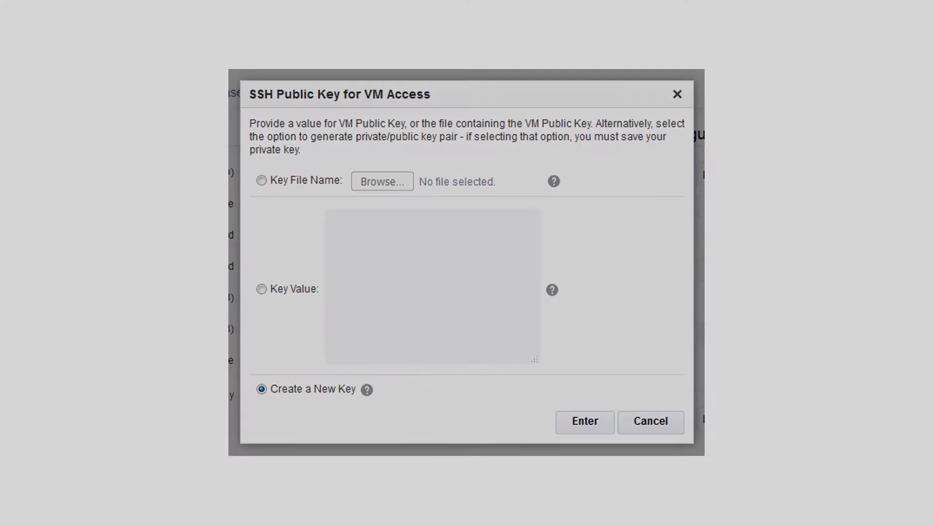
pyautogui.click(584, 422)
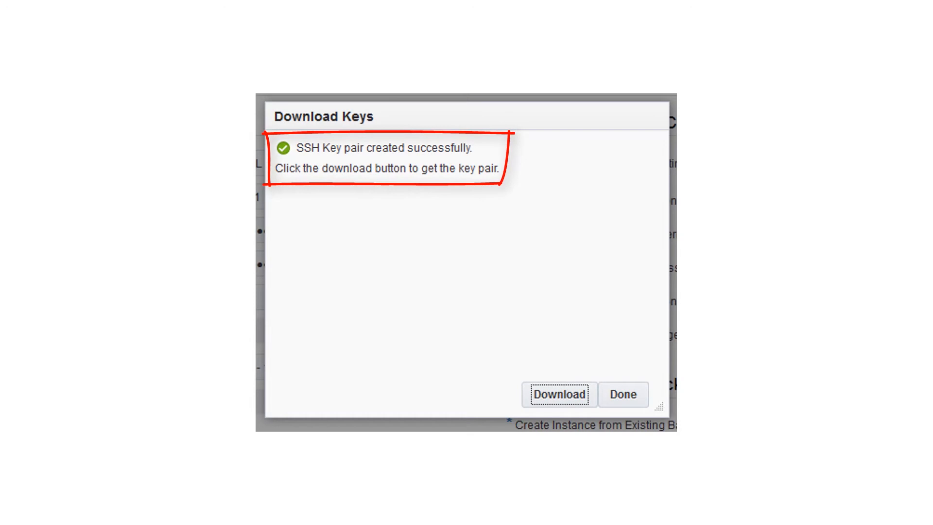
pyautogui.click(560, 394)
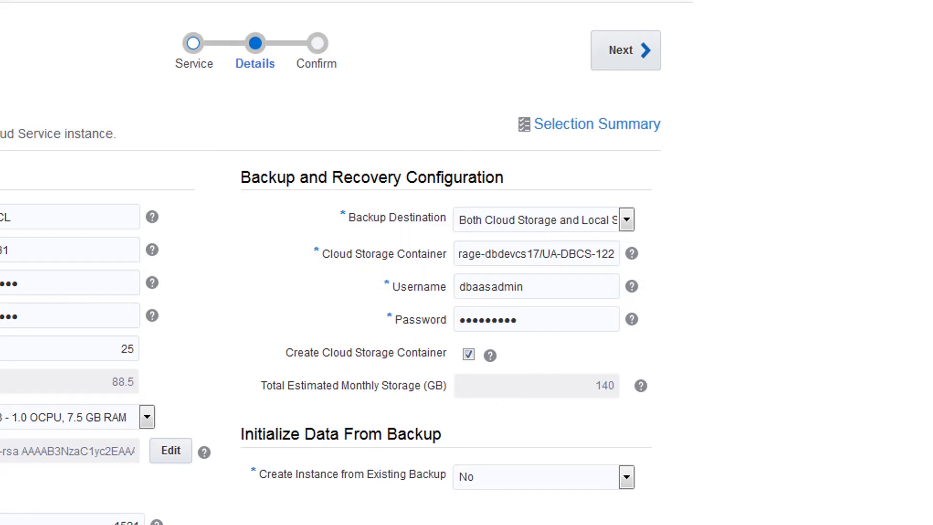
# Step: Advance the wizard to the confirmation summary after setting the backup container
pyautogui.click(622, 50)
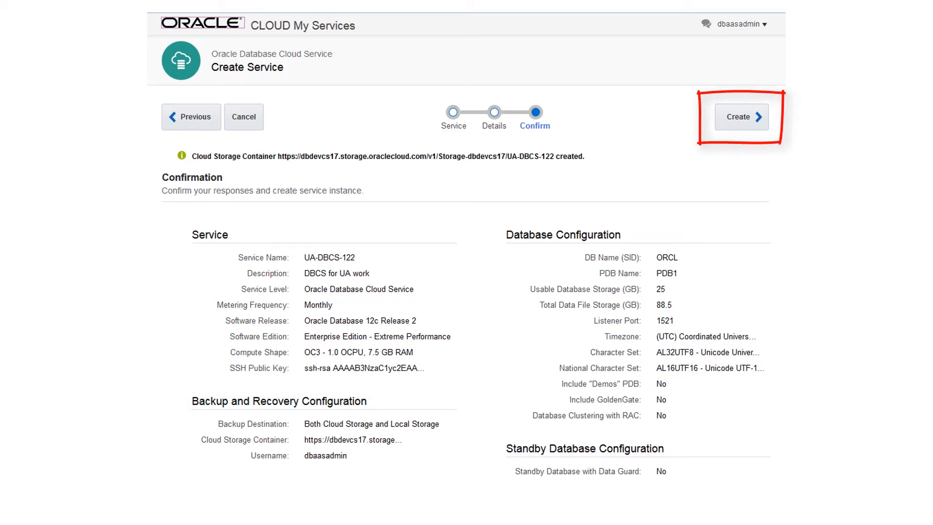
# Step: Submit UA-DBCS-122 for creation and open its service overview
pyautogui.click(742, 117)
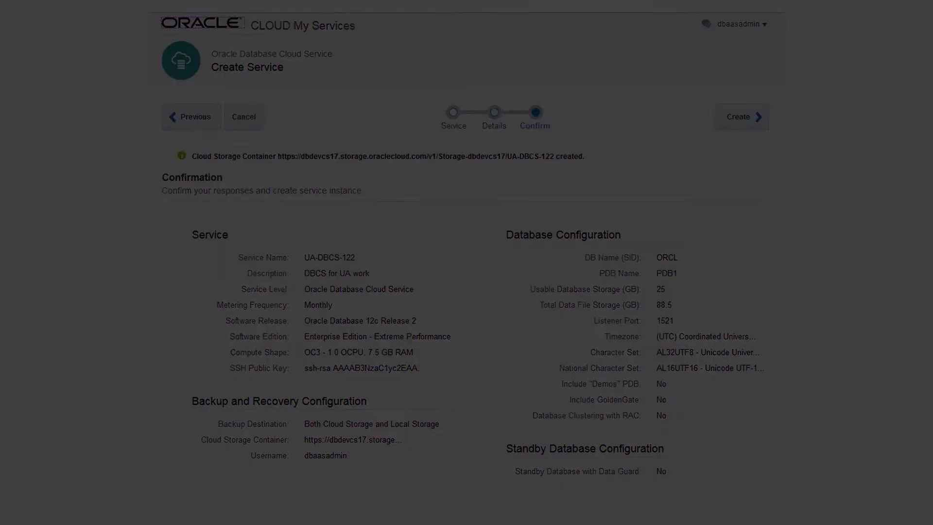
pyautogui.click(741, 116)
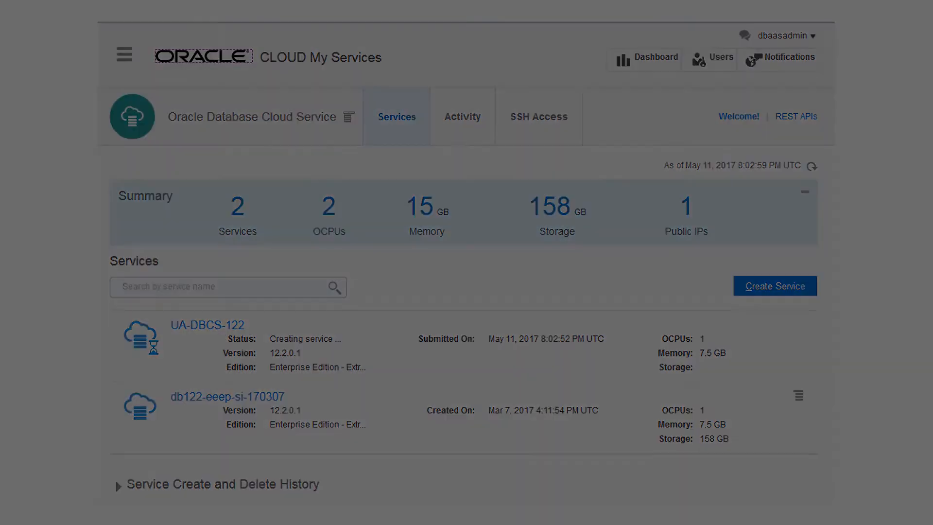
pyautogui.click(206, 325)
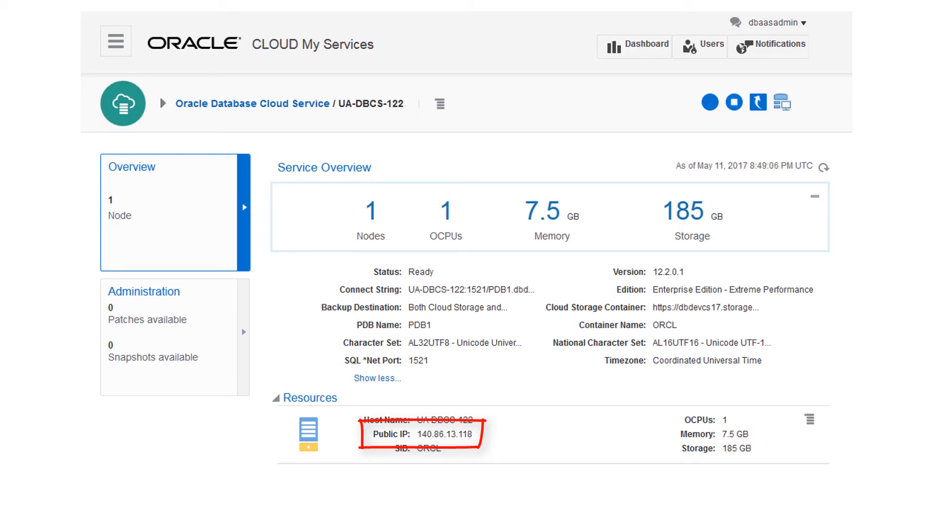
# Step: Open the hamburger menu next to the UA-DBCS-122 breadcrumb
pyautogui.click(439, 104)
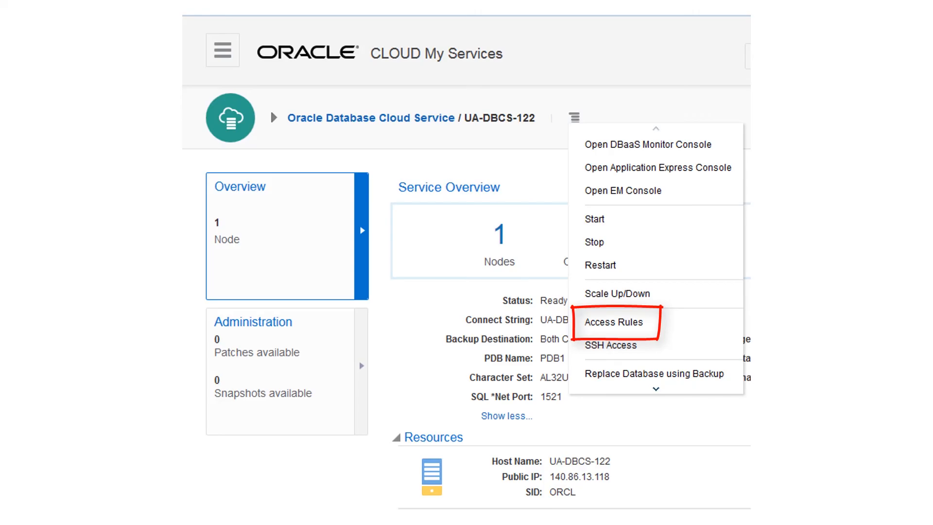
# Step: Enable the ora_p2_dblistener rule on port 1521 from Access Rules and confirm
pyautogui.click(612, 322)
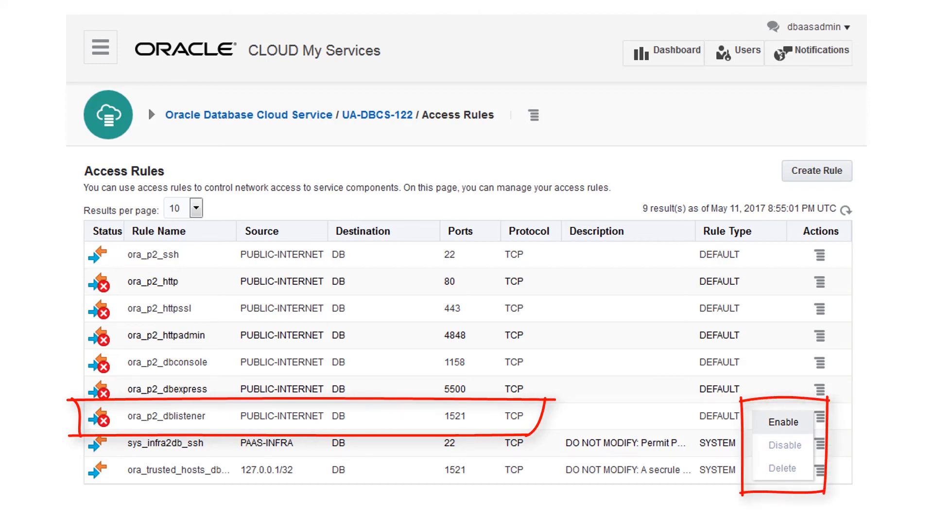
pyautogui.click(783, 422)
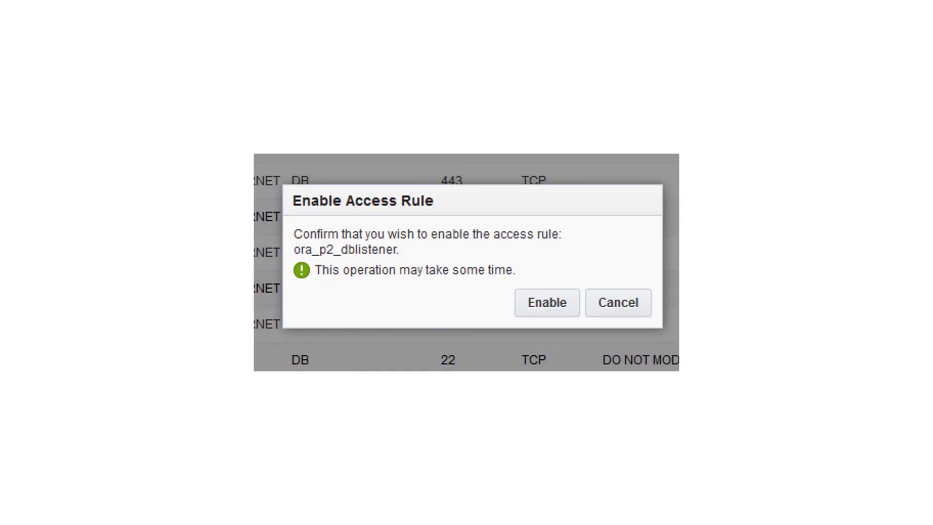
pyautogui.click(546, 303)
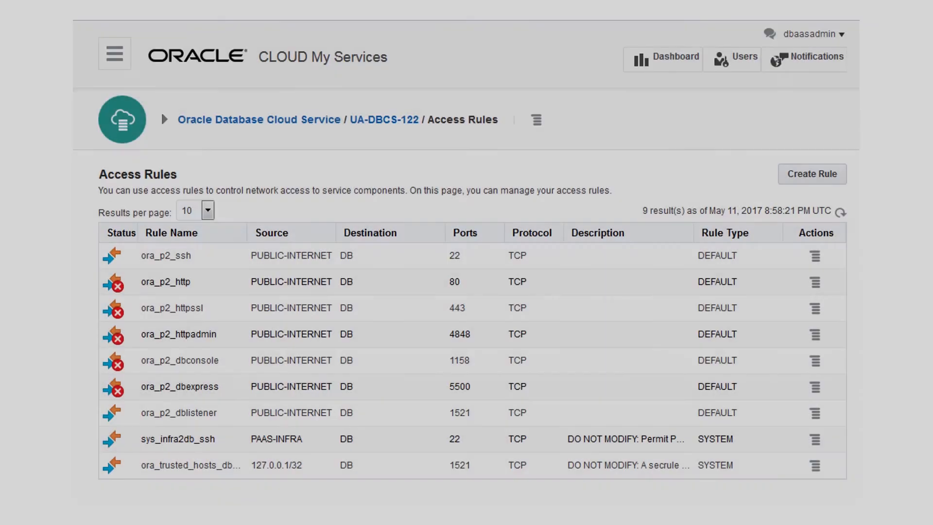